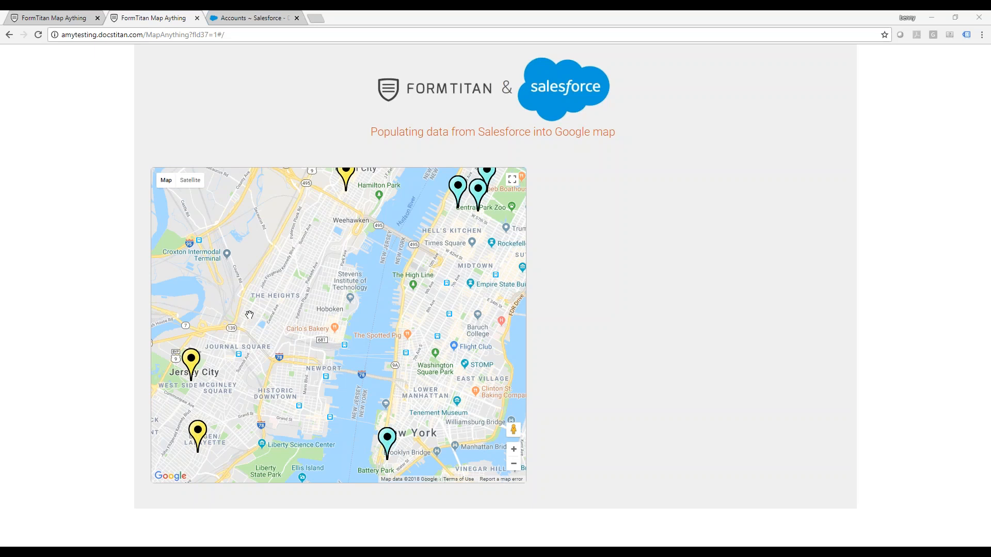
pyautogui.moveTo(807, 167)
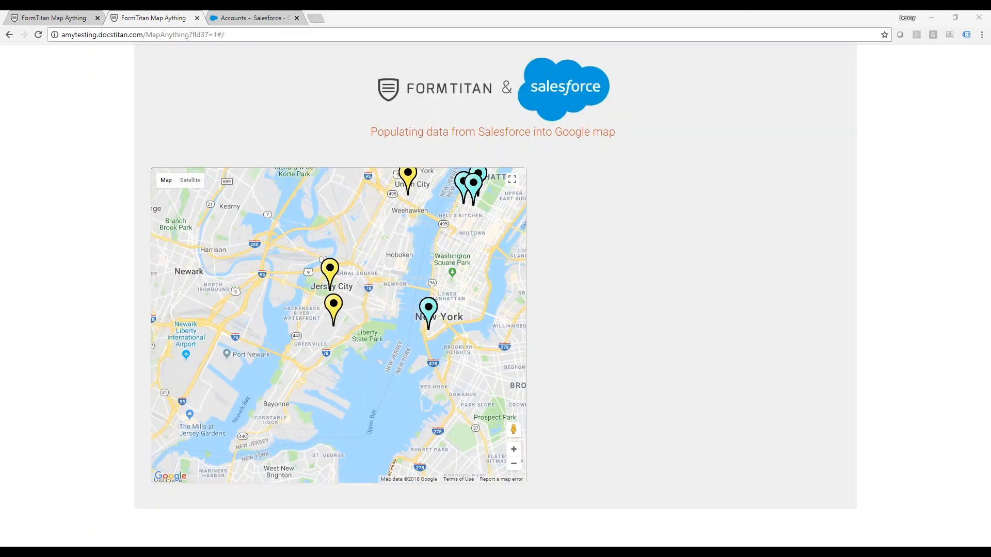
# Check the Salesforce accounts list, then load SportsNet New York1's details from its map pin
pyautogui.click(253, 17)
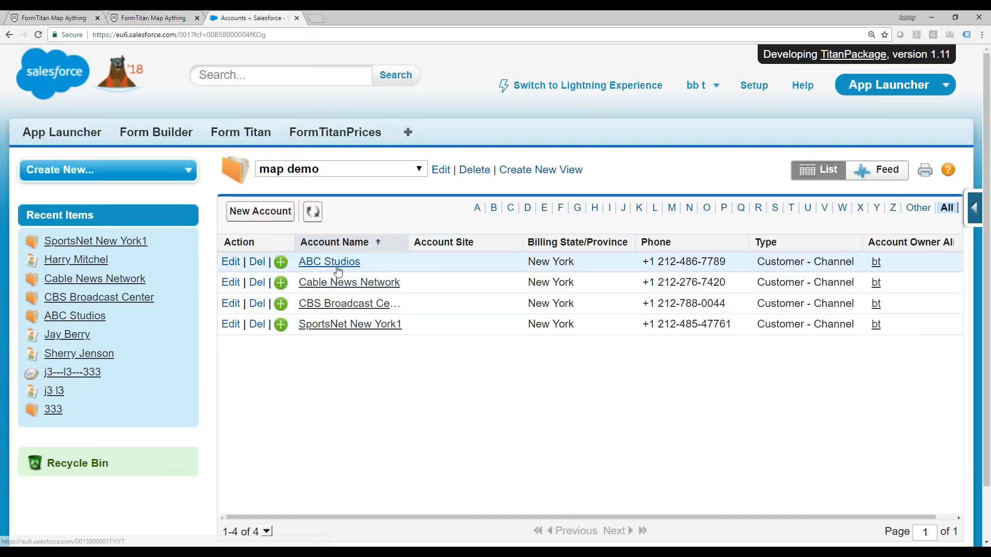
pyautogui.click(152, 17)
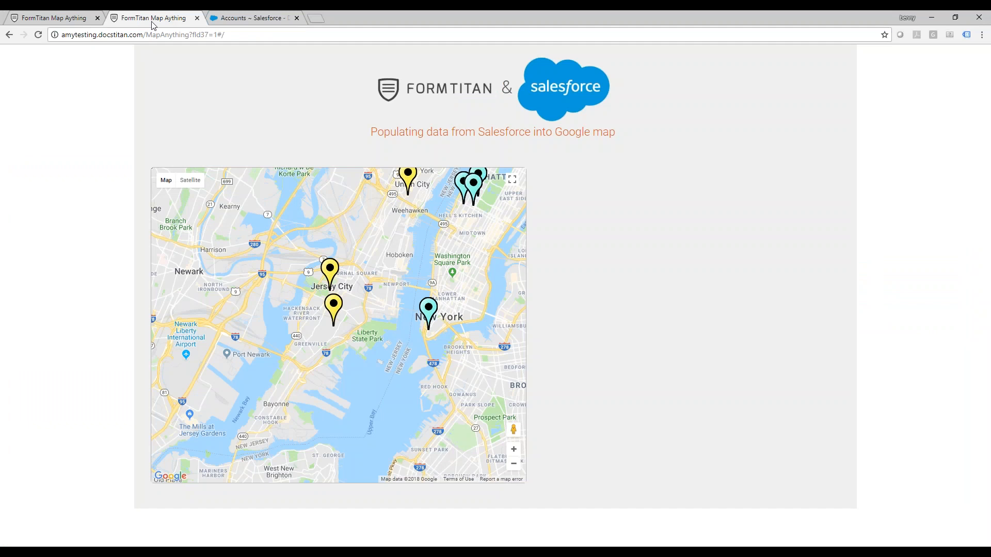
pyautogui.moveTo(528, 245)
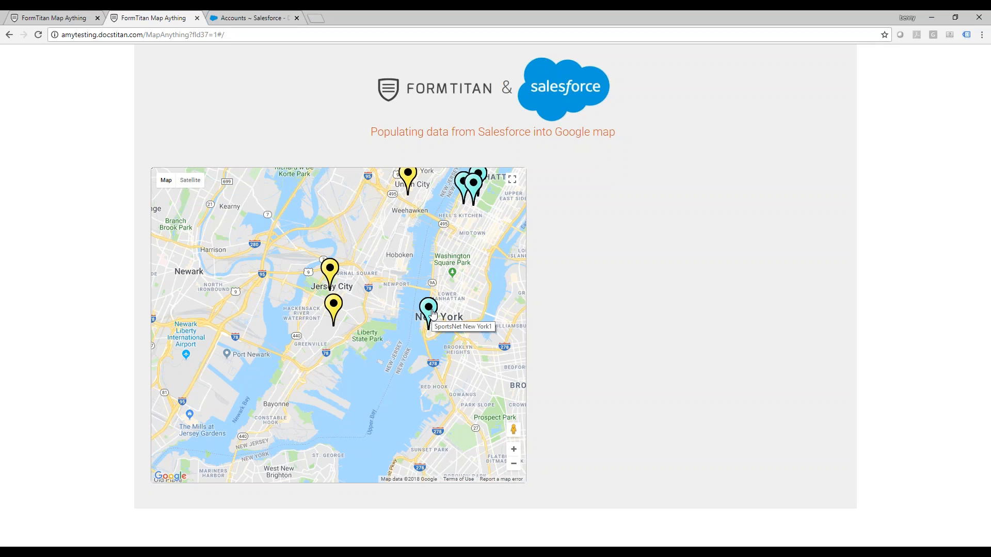
pyautogui.click(429, 310)
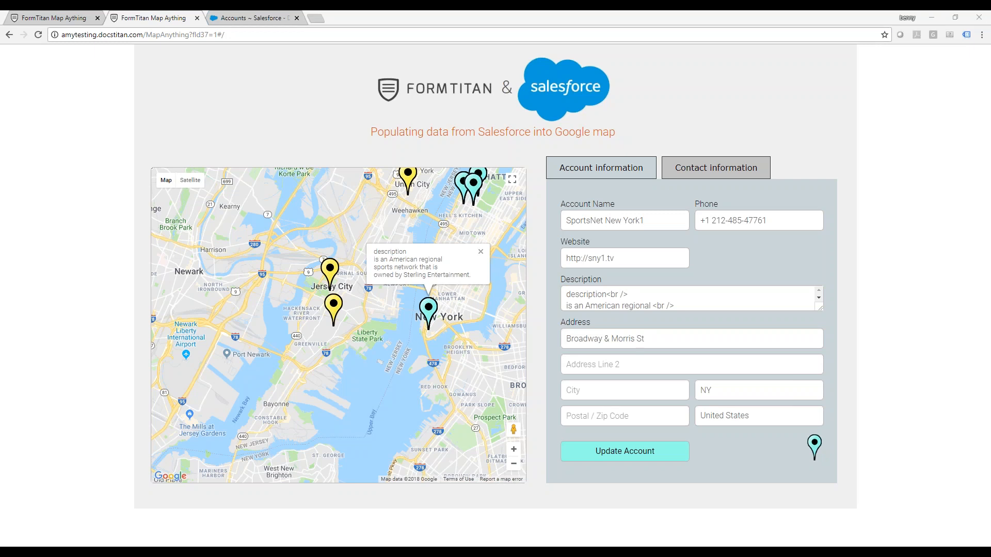
# Replace the description's first word with 'DEMO MAP' and switch to the FormTitan editor
pyautogui.doubleClick(603, 338)
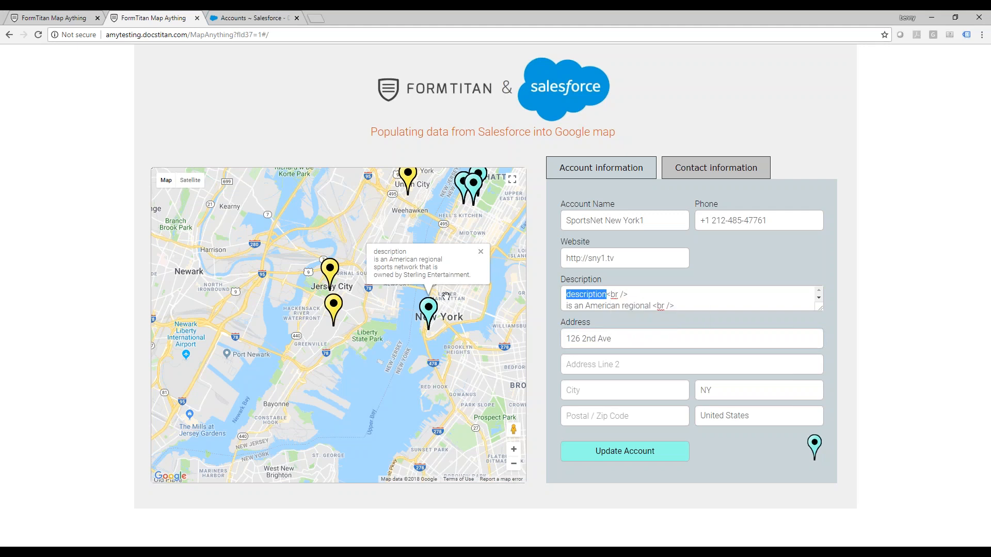
pyautogui.write('DEMO MAP<br />')
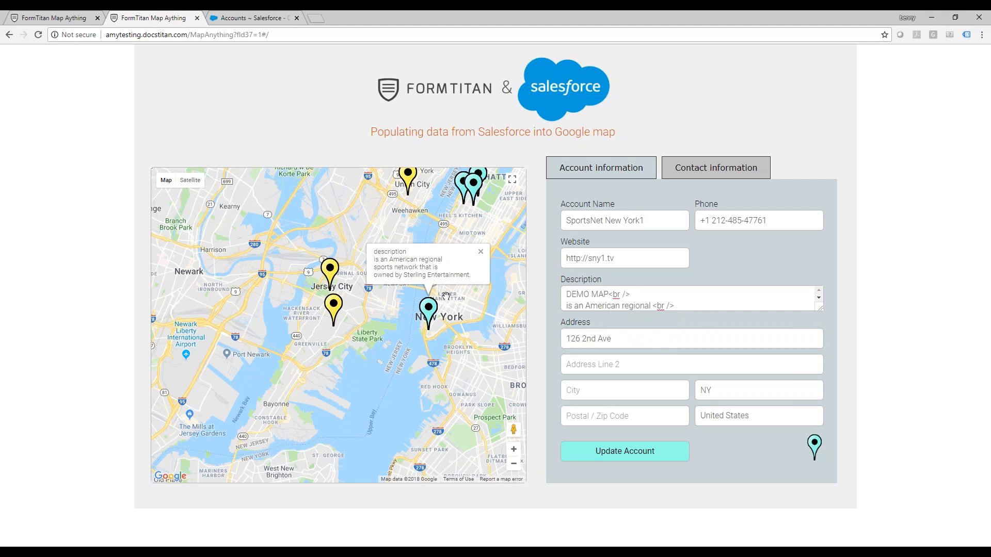
pyautogui.click(624, 451)
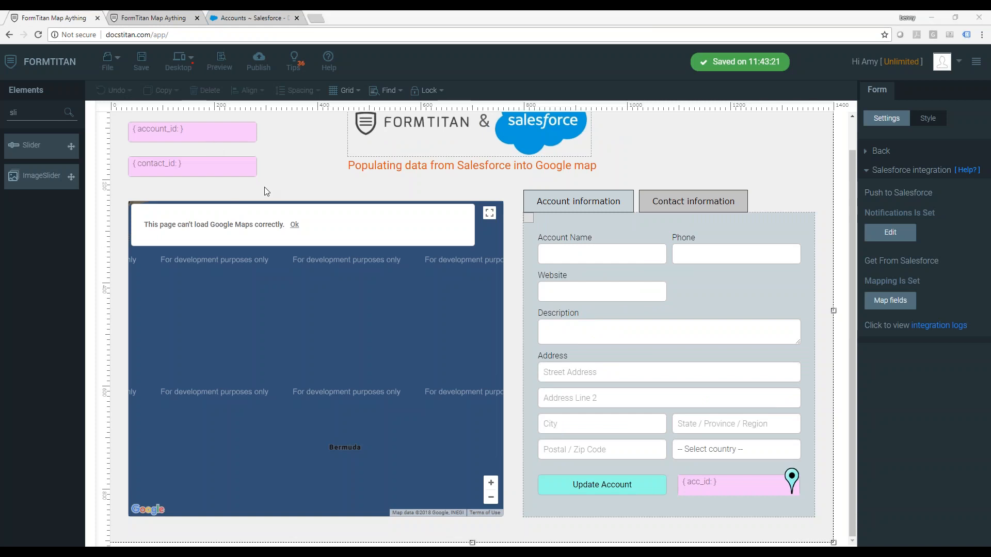
pyautogui.click(316, 316)
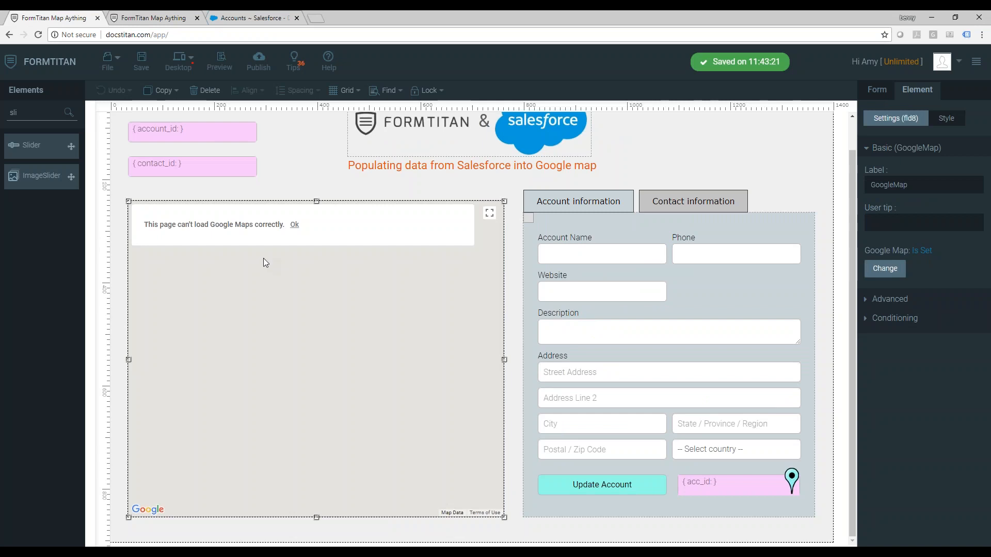
pyautogui.write('MAP')
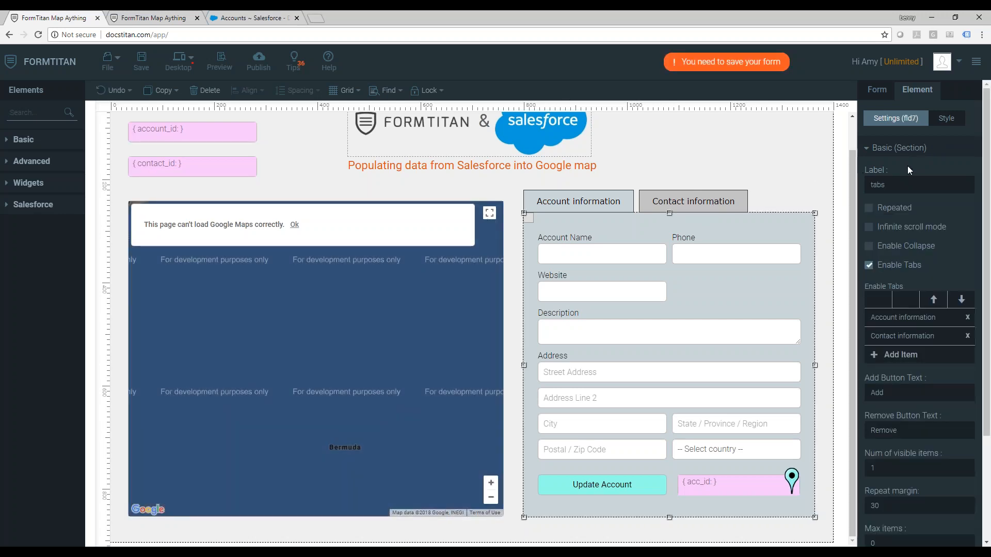
pyautogui.moveTo(766, 251)
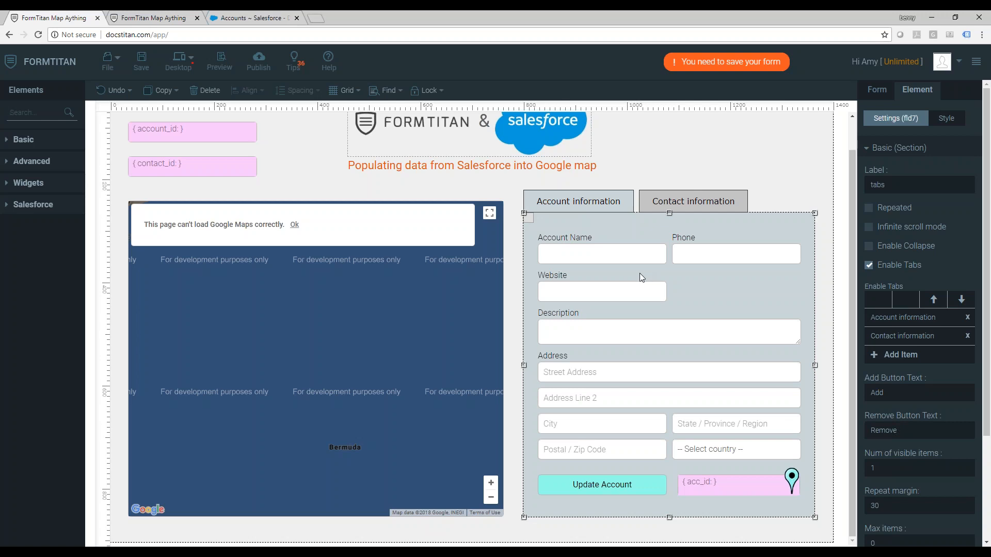
pyautogui.moveTo(872, 93)
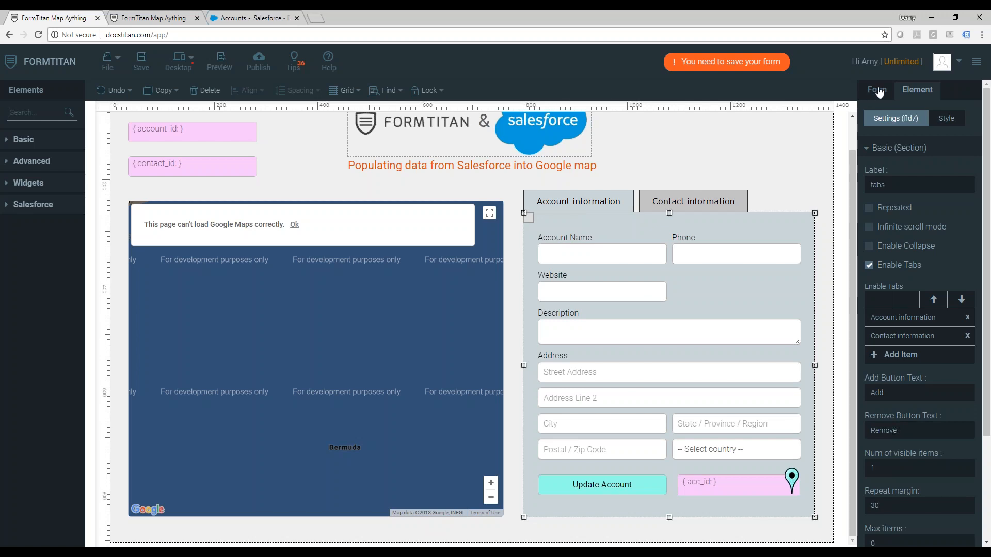
# From the form's Get From Salesforce Map fields list, open #1 Account's mapping settings
pyautogui.click(876, 90)
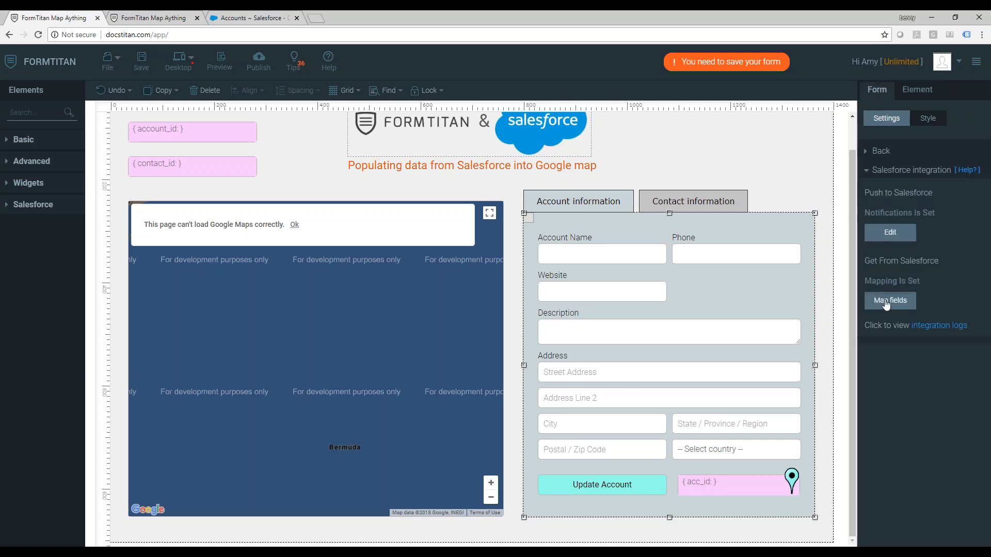
pyautogui.click(902, 260)
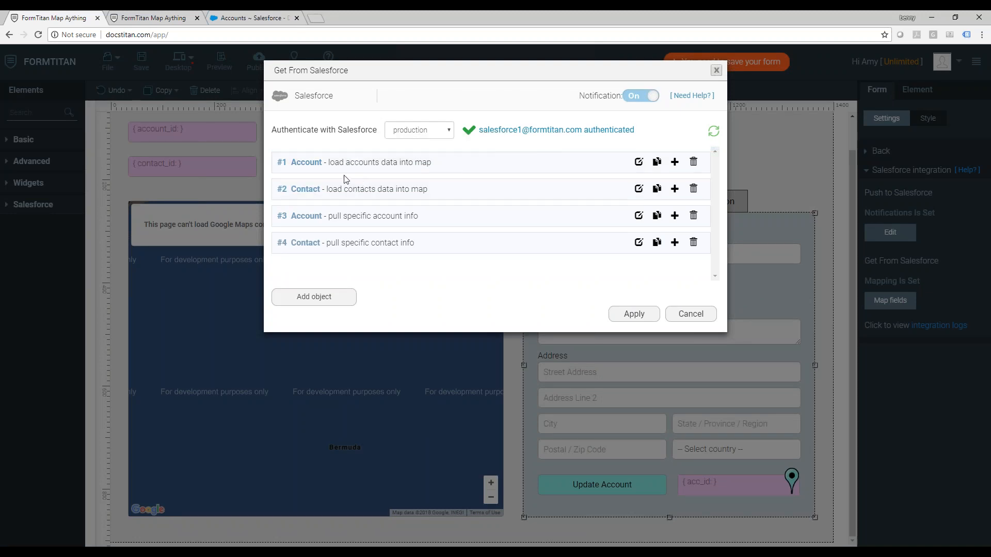
pyautogui.moveTo(656, 173)
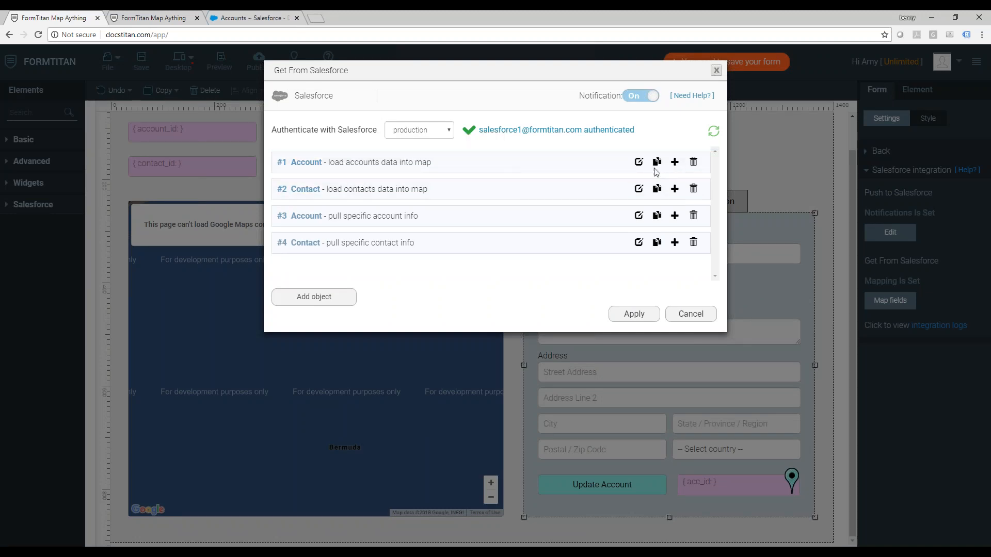
pyautogui.click(638, 161)
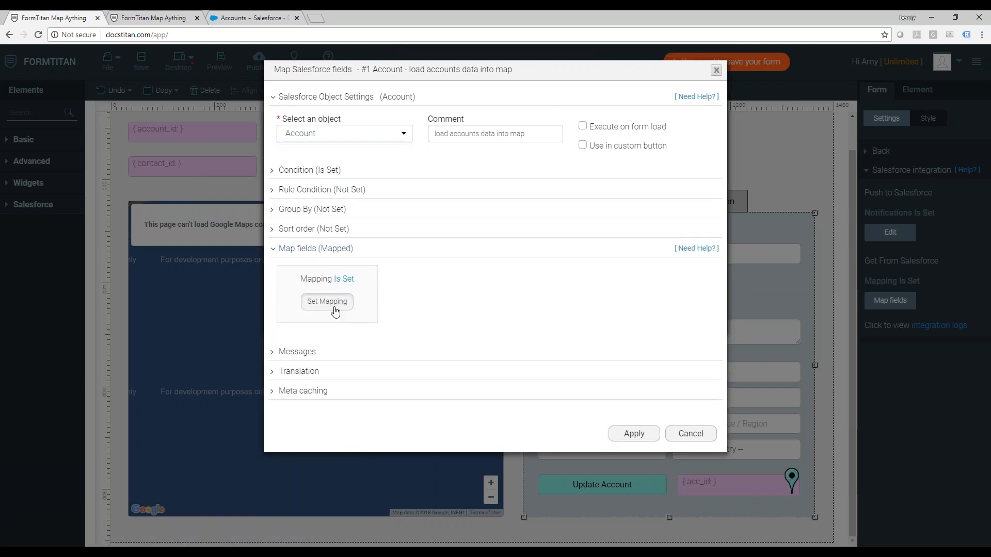
pyautogui.click(326, 301)
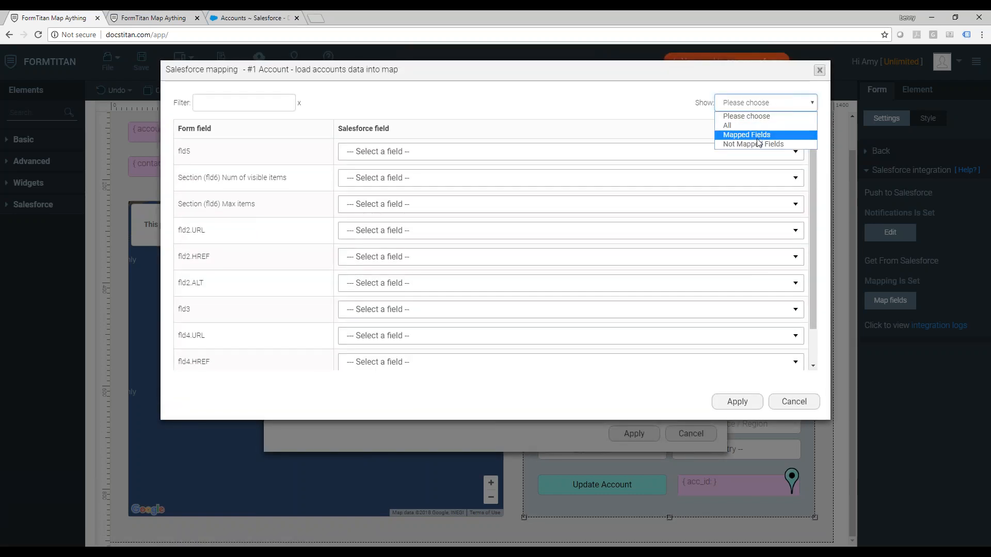
pyautogui.click(746, 134)
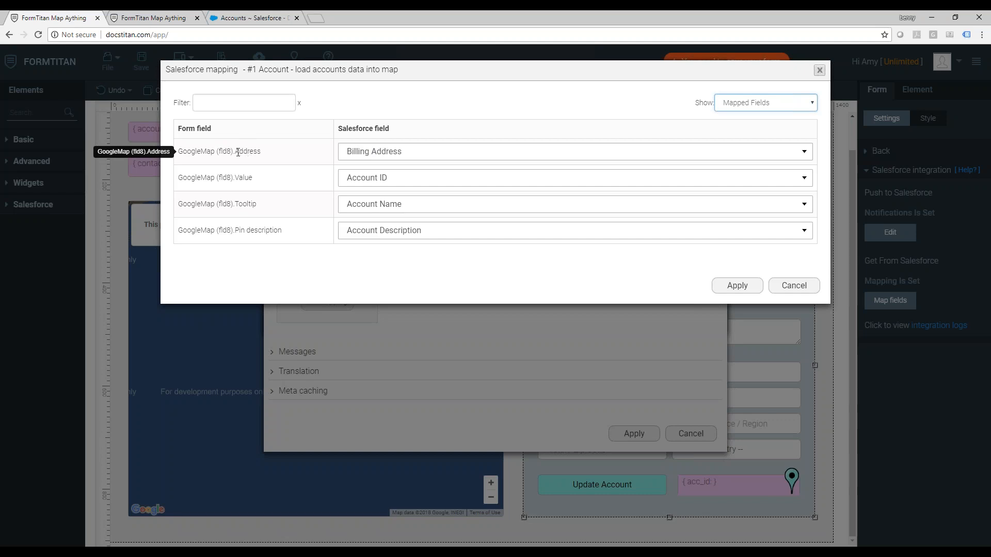
pyautogui.doubleClick(247, 152)
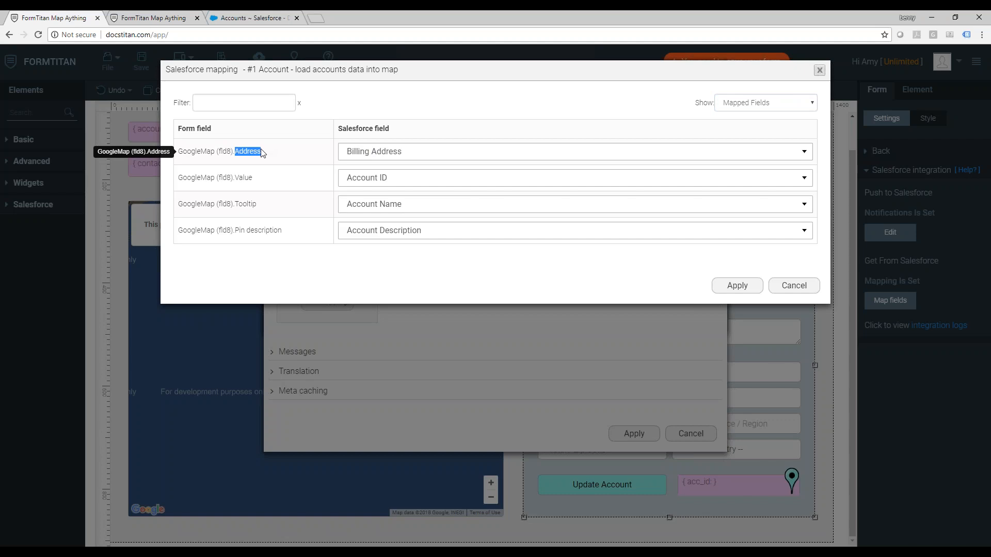
pyautogui.click(765, 102)
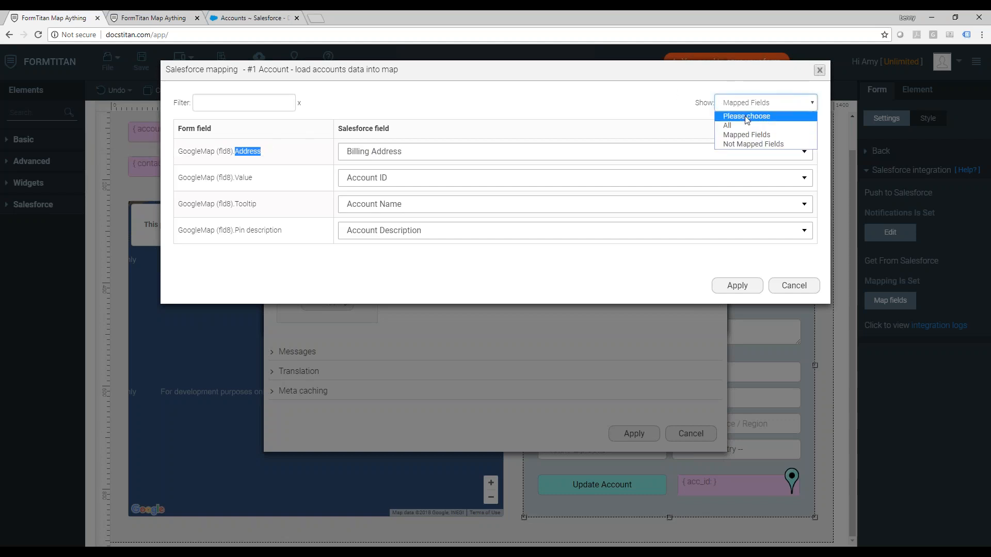
pyautogui.click(727, 125)
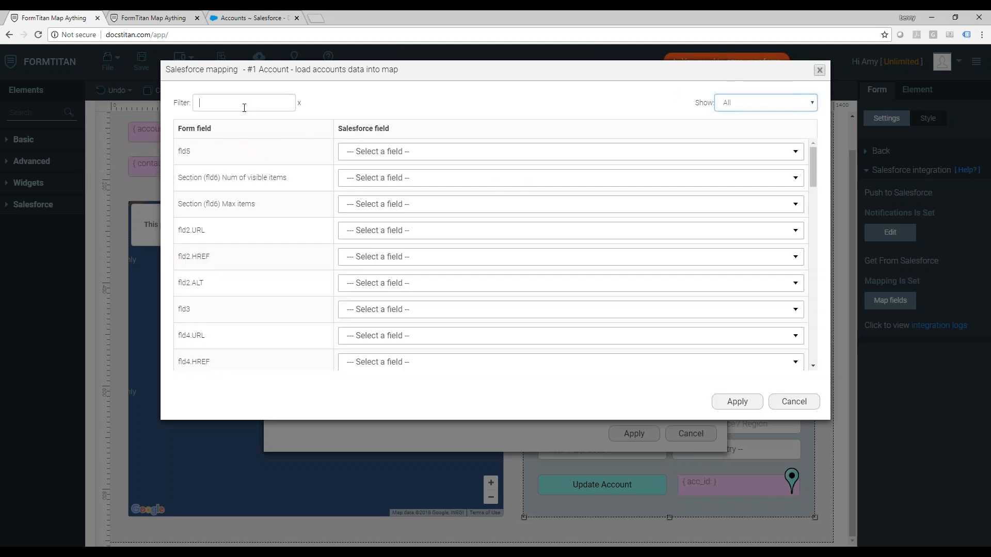
pyautogui.write('GOOGLE')
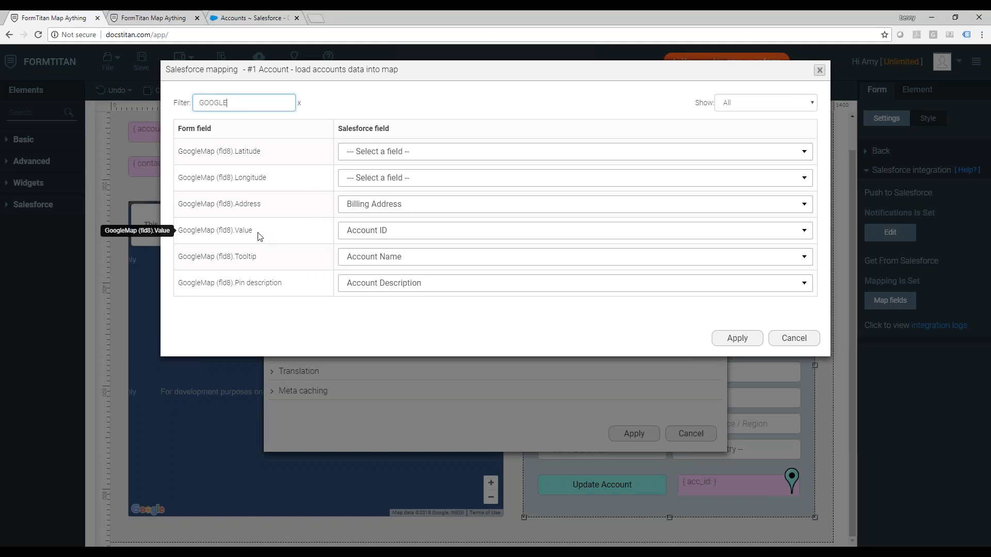
pyautogui.moveTo(379, 239)
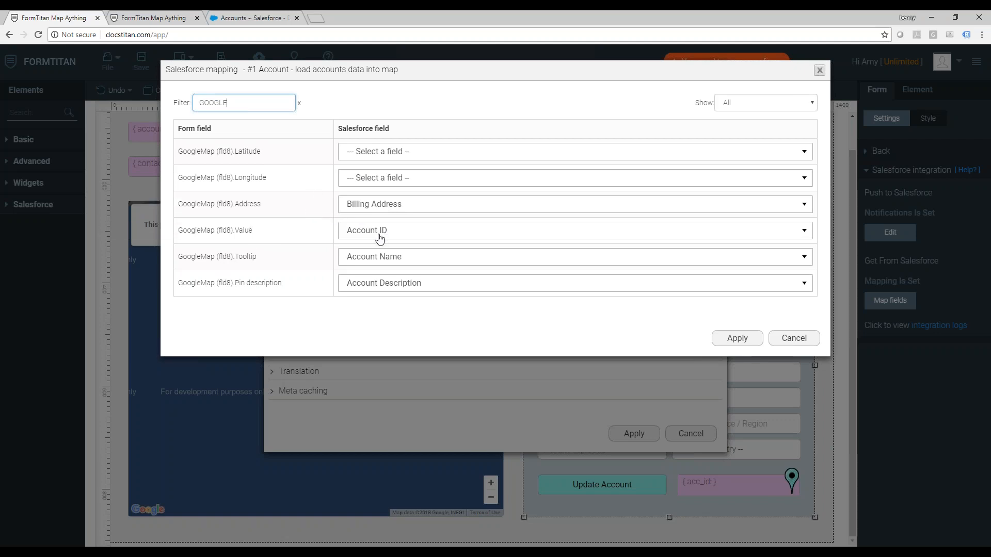
pyautogui.moveTo(269, 282)
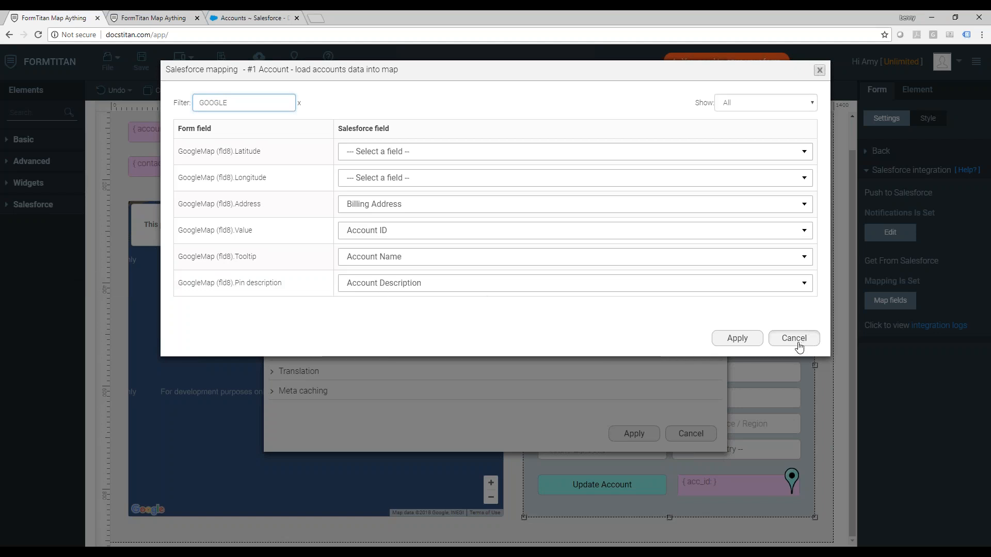
pyautogui.click(793, 338)
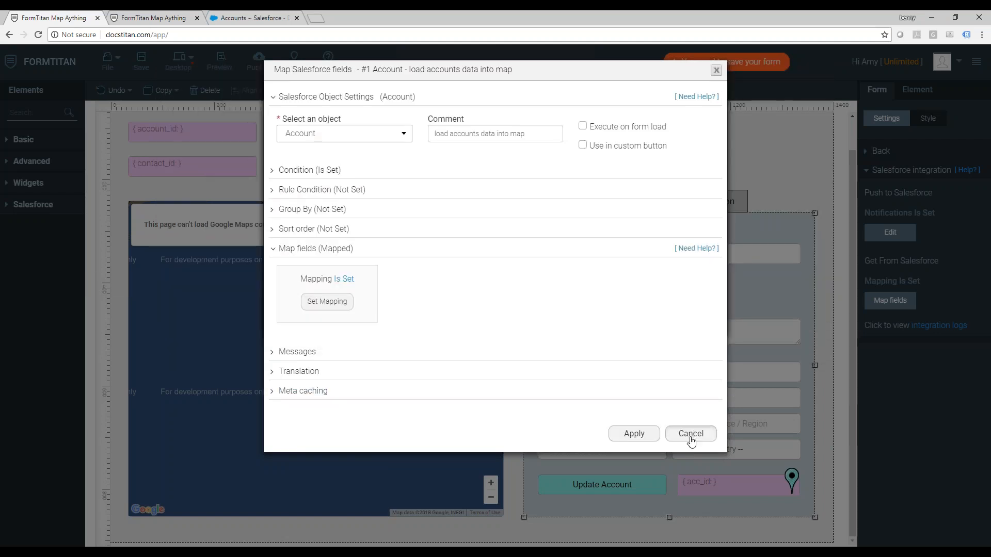
# Apply and dismiss the Get From Salesforce dialog, returning to the Google Map element
pyautogui.click(690, 433)
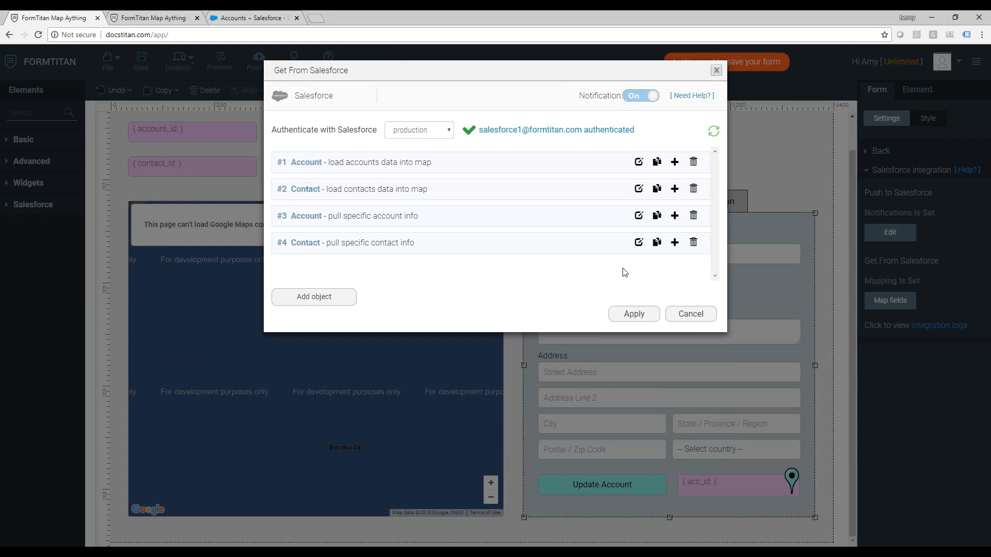
pyautogui.click(690, 314)
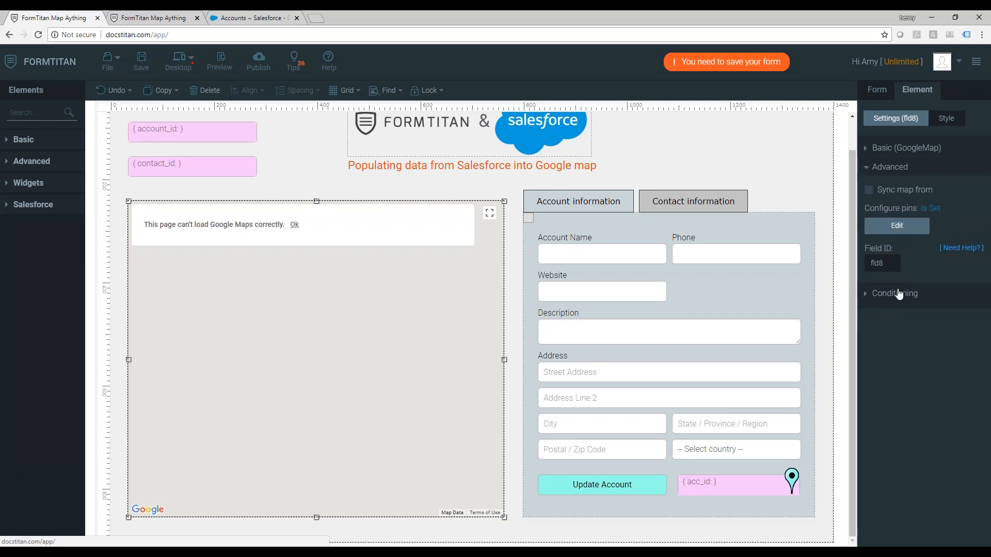
# Style account pins light blue returning account_id and contact pins yellow returning contact_id
pyautogui.click(895, 226)
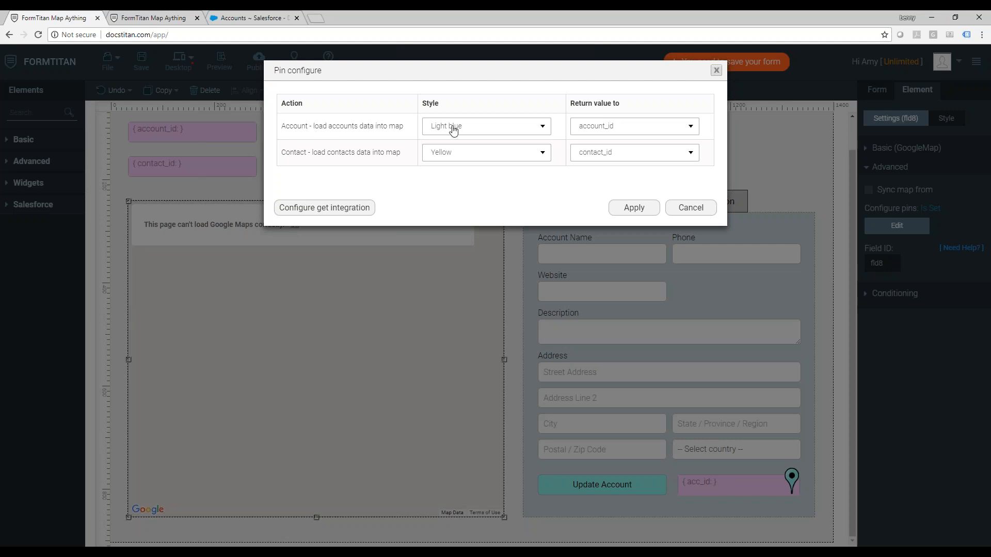
pyautogui.click(485, 126)
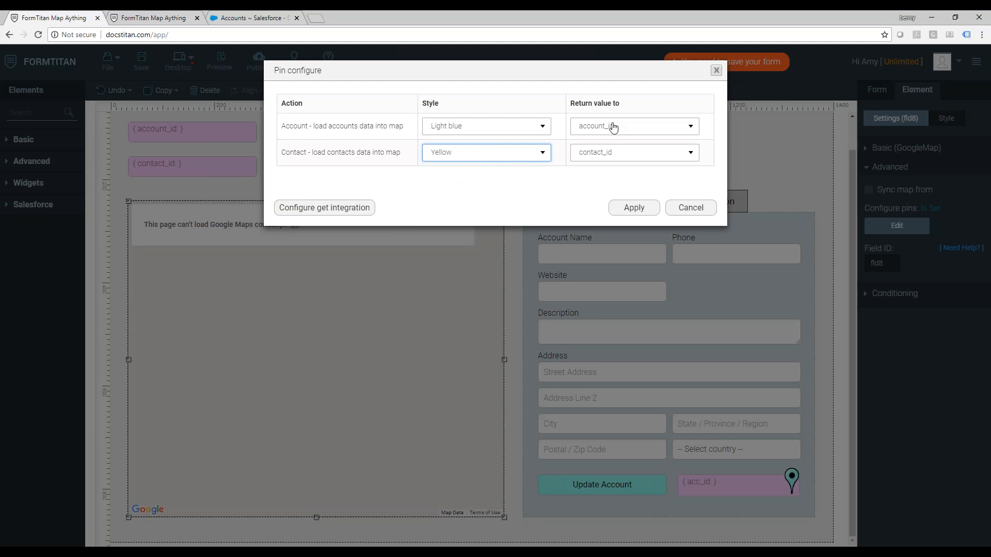
pyautogui.moveTo(275, 215)
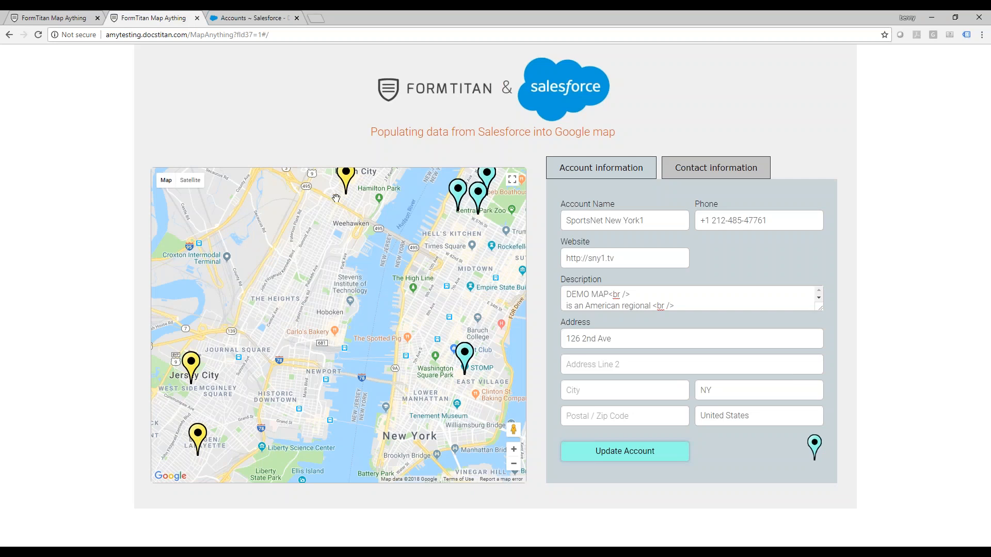
pyautogui.click(464, 360)
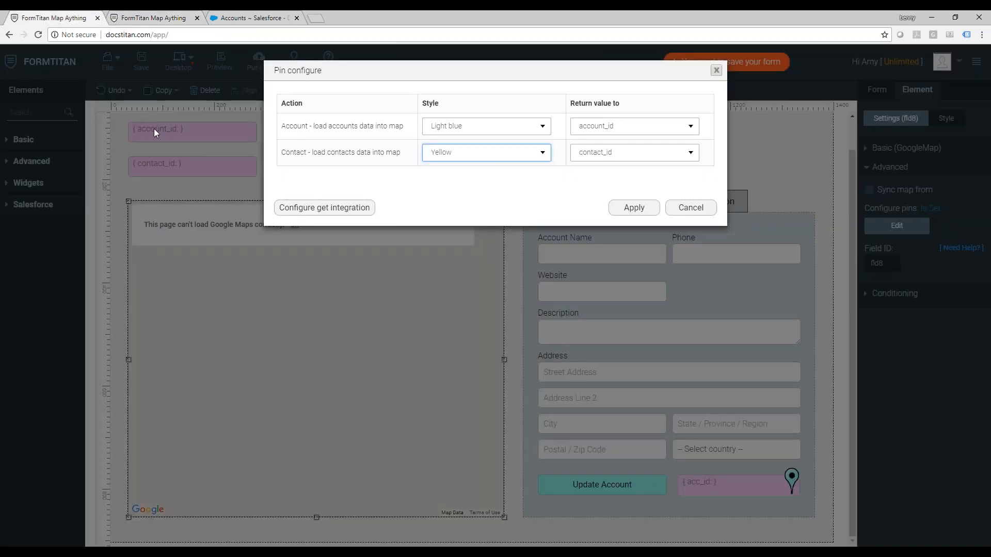
pyautogui.click(633, 207)
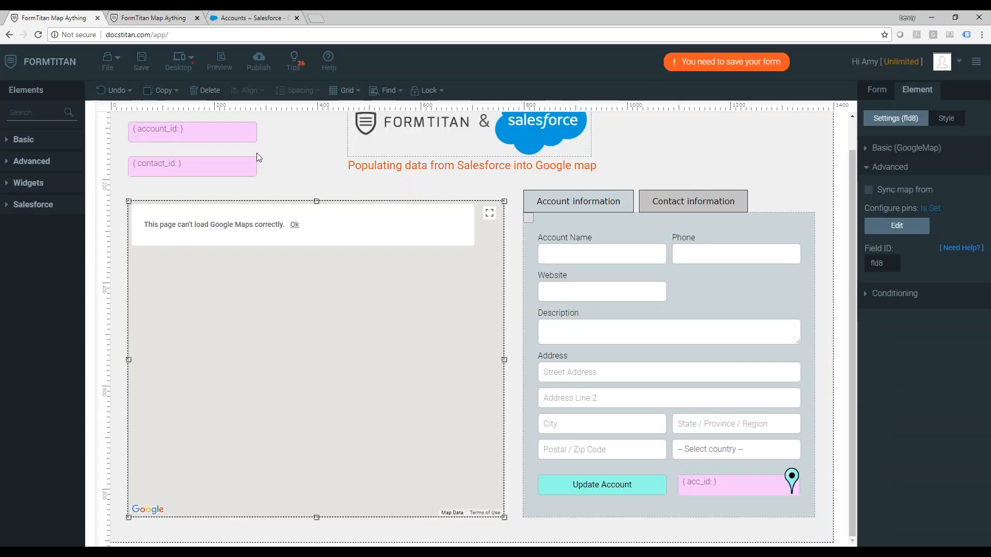
# Review #3 Account's condition matching Account ID to account_id, then close its mapping settings
pyautogui.click(191, 129)
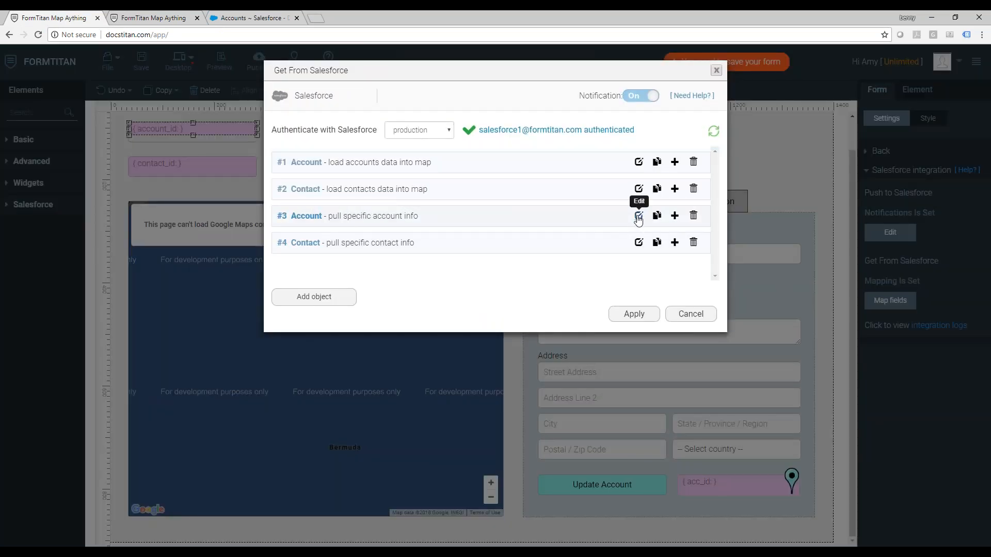
pyautogui.click(638, 215)
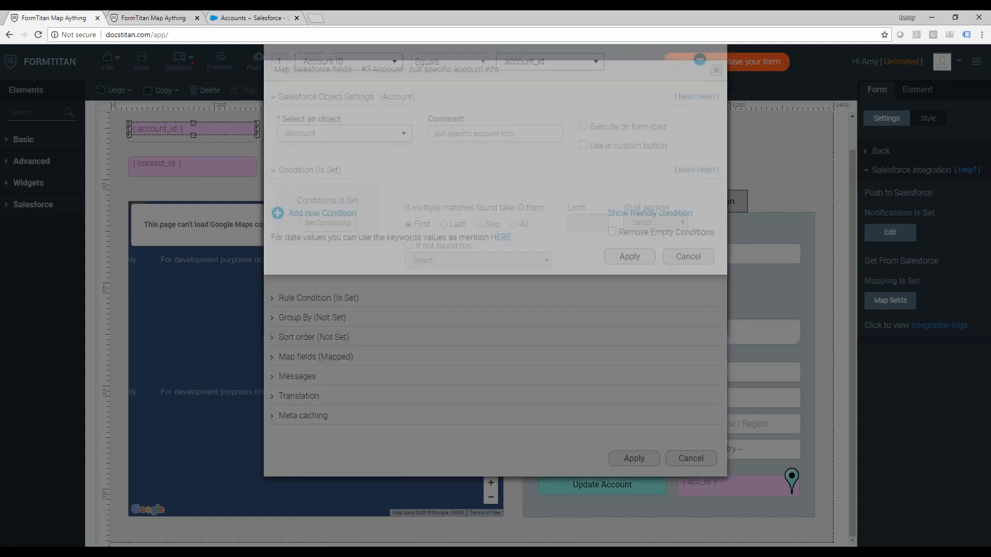
pyautogui.click(322, 212)
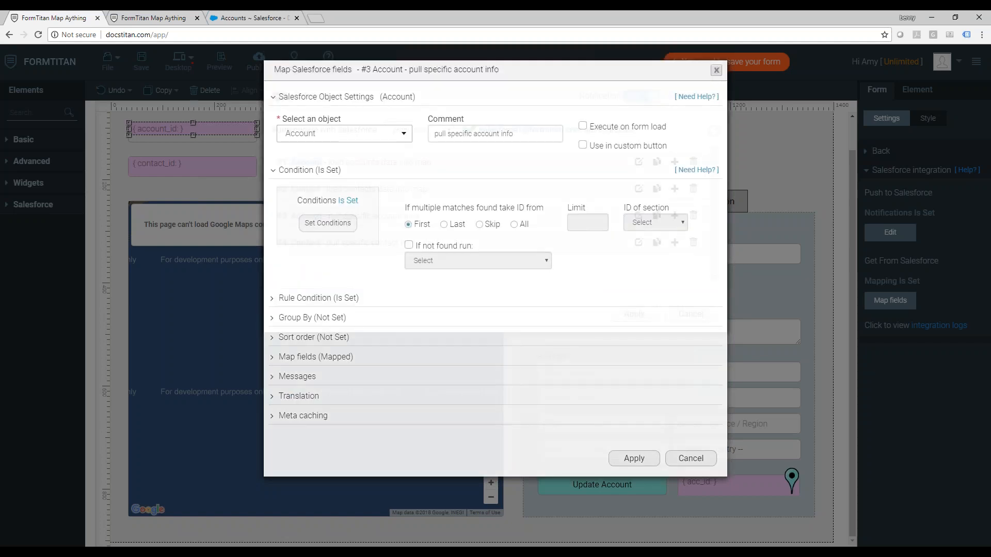
pyautogui.click(689, 458)
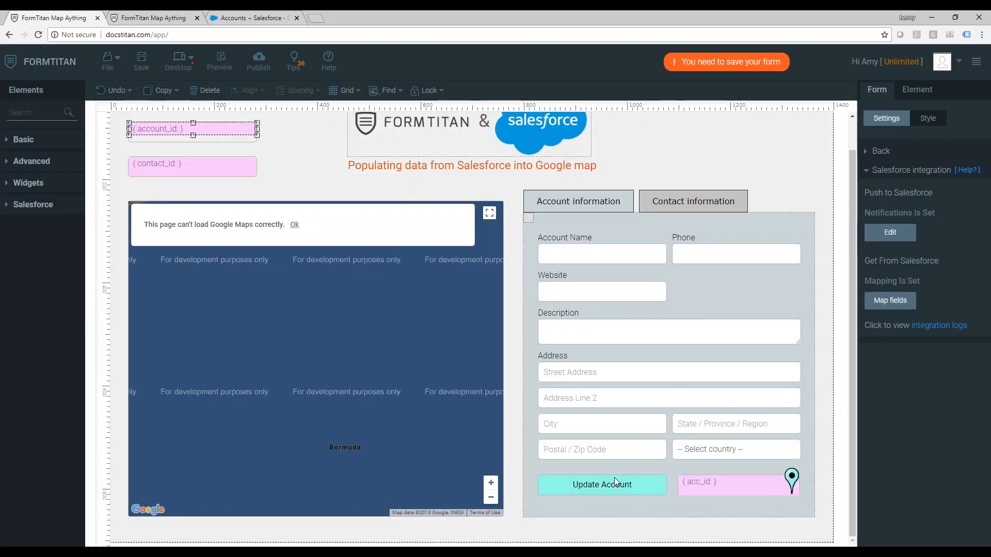
# Select the Update Account button and open its Basic Salesforce Action push settings
pyautogui.click(601, 485)
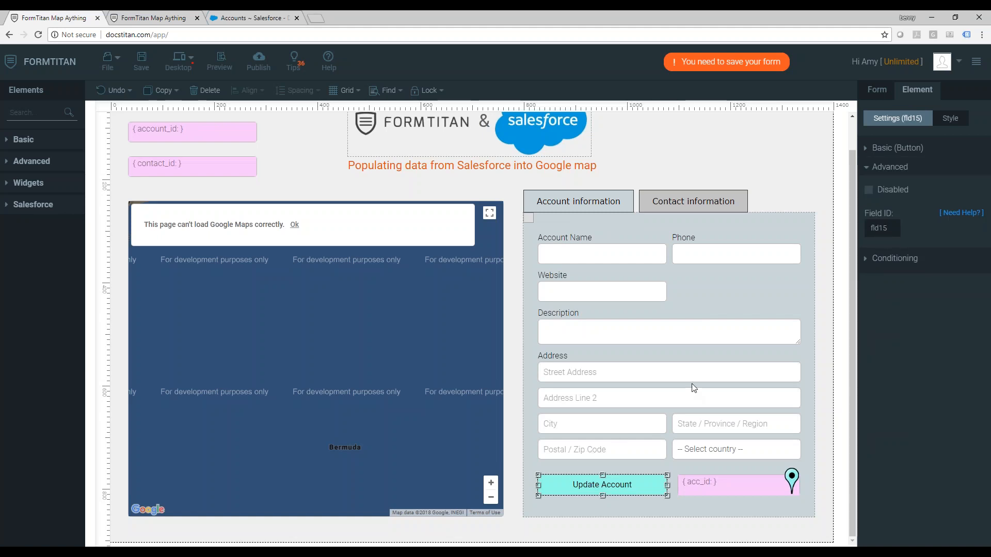
pyautogui.click(896, 147)
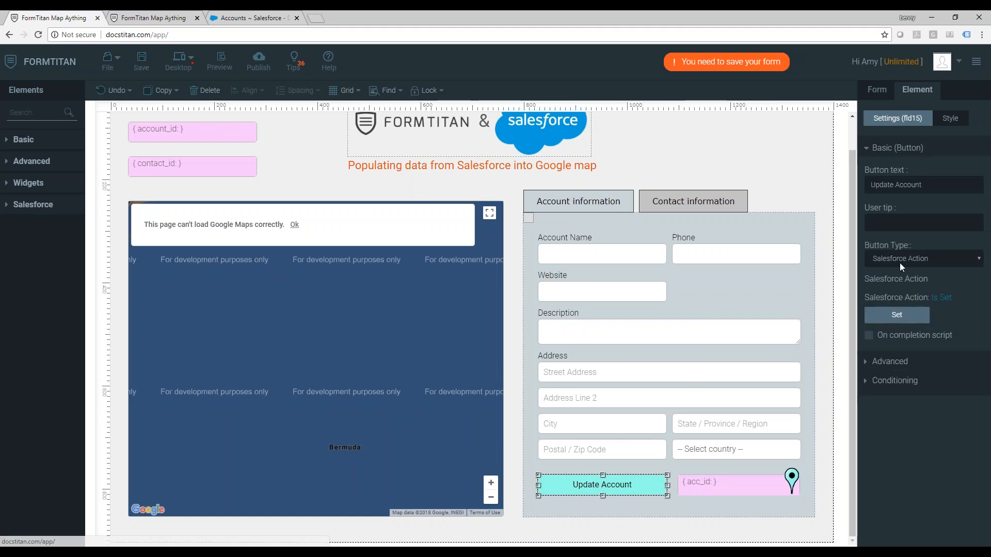
pyautogui.click(896, 315)
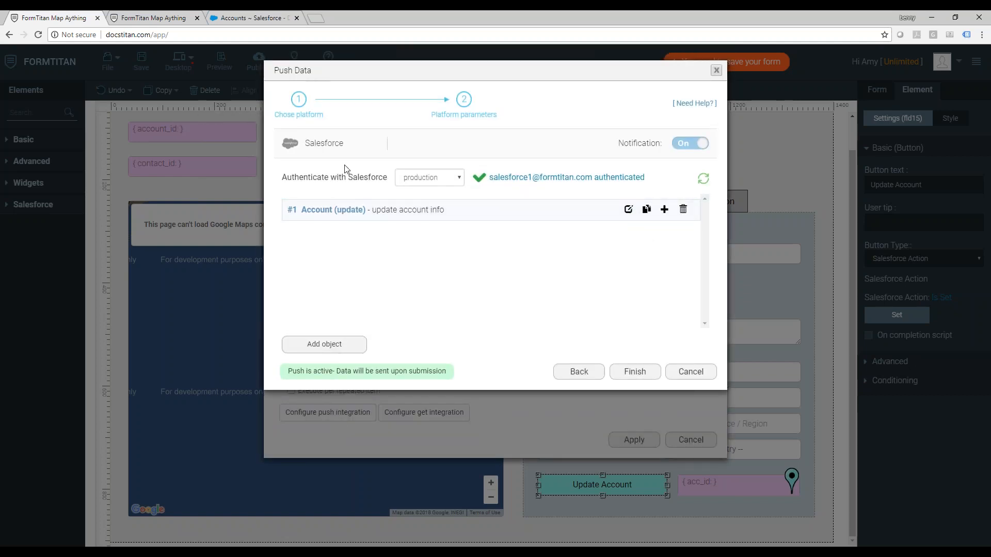
pyautogui.moveTo(622, 206)
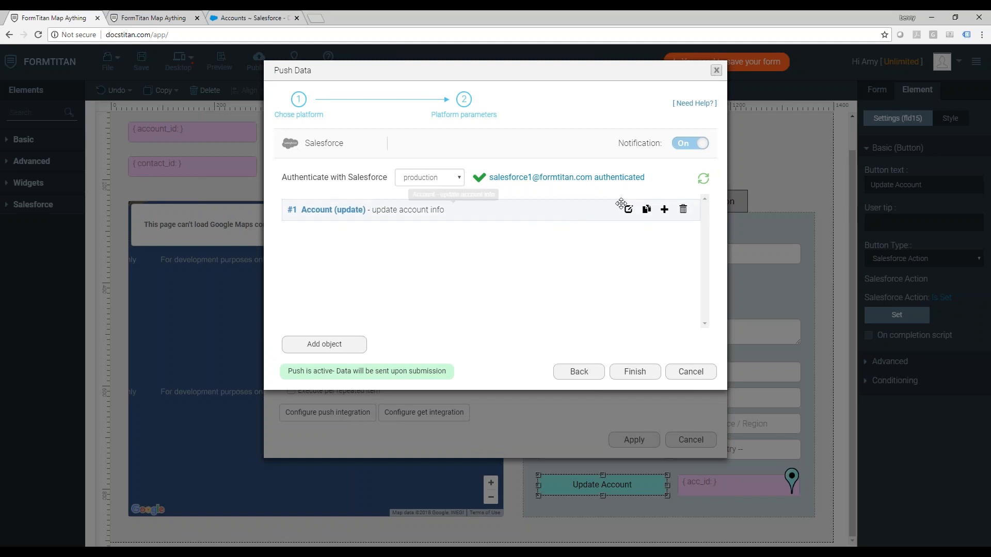
# Set the #1 Account update object's condition so Account ID equals account_id
pyautogui.click(626, 209)
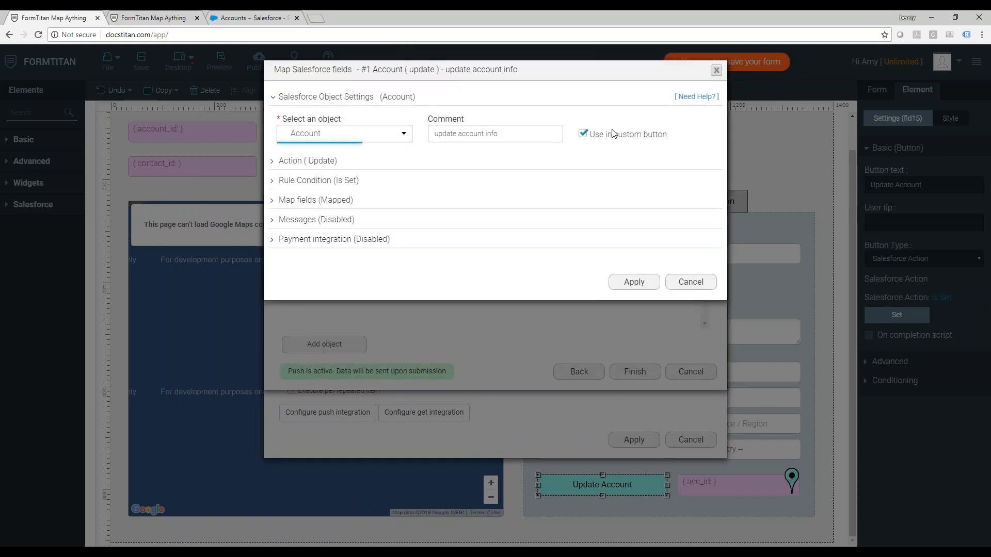
pyautogui.click(307, 160)
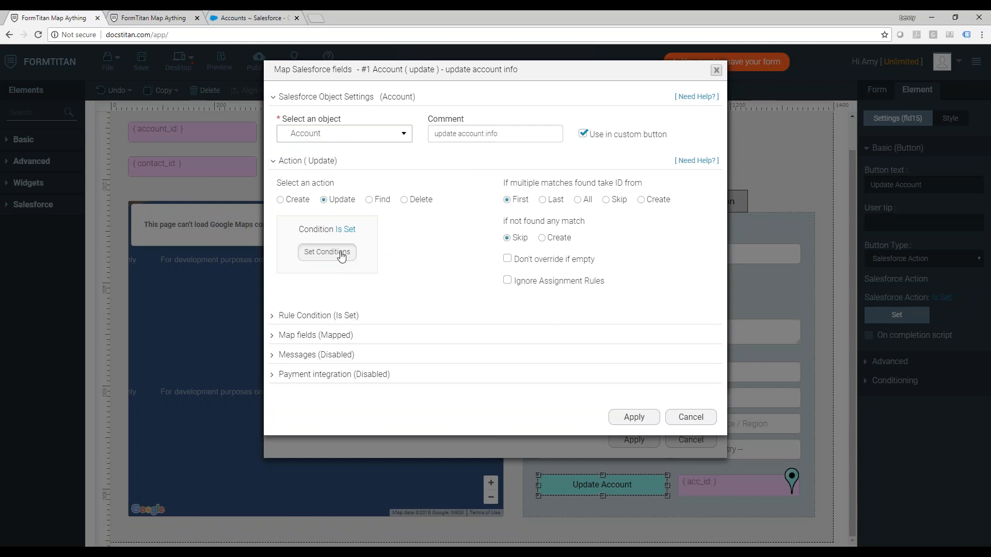
pyautogui.click(327, 251)
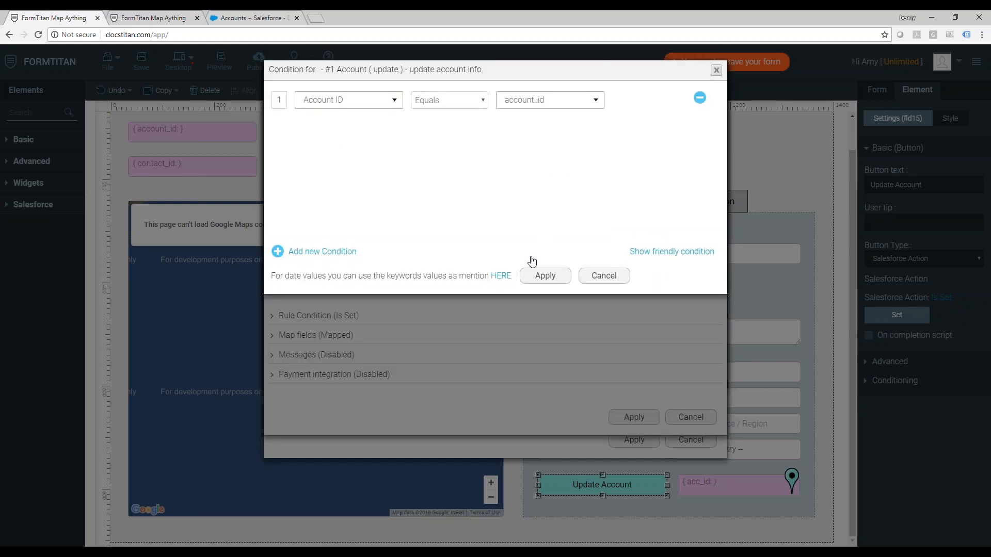
pyautogui.click(545, 275)
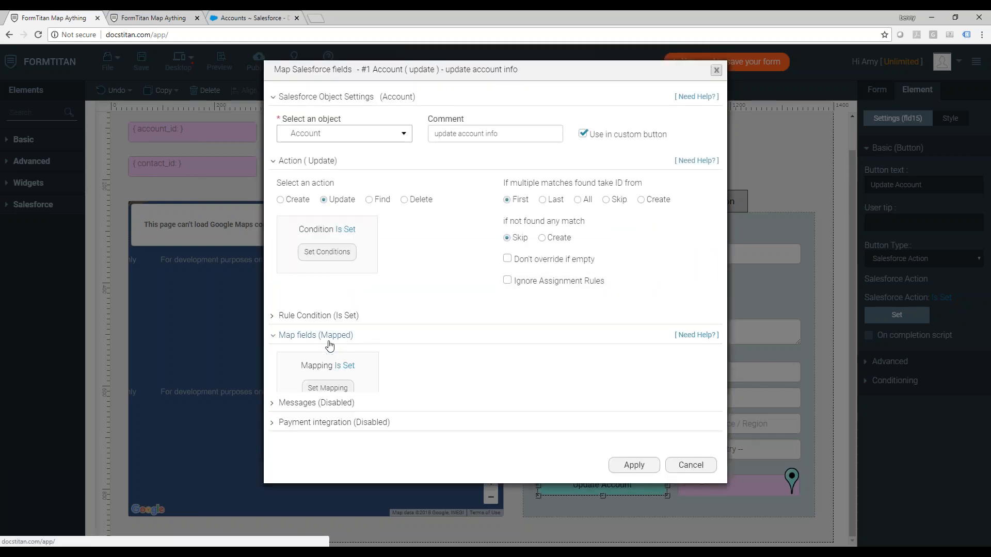
# Review mapped name, address, phone, website and description fields, then apply the mapping
pyautogui.click(327, 388)
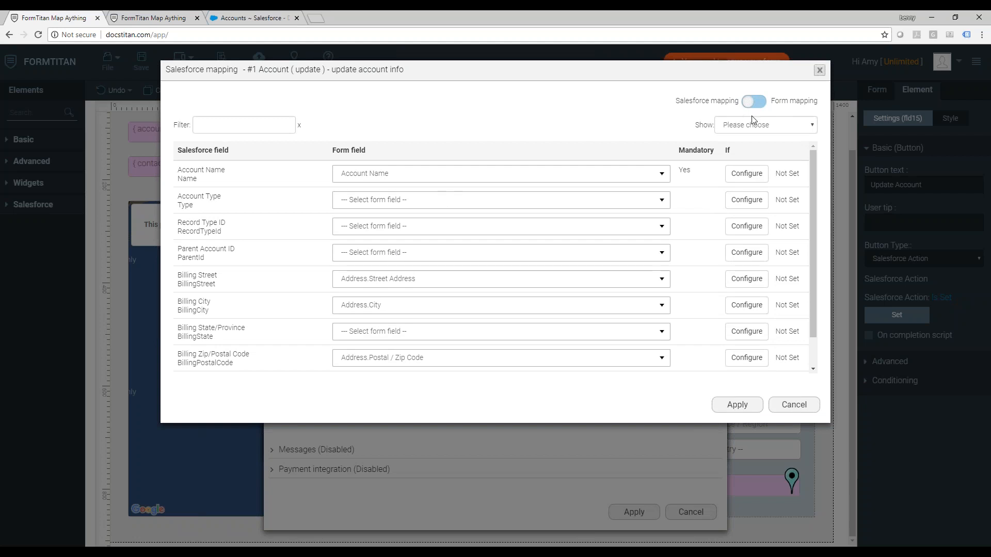
pyautogui.click(765, 124)
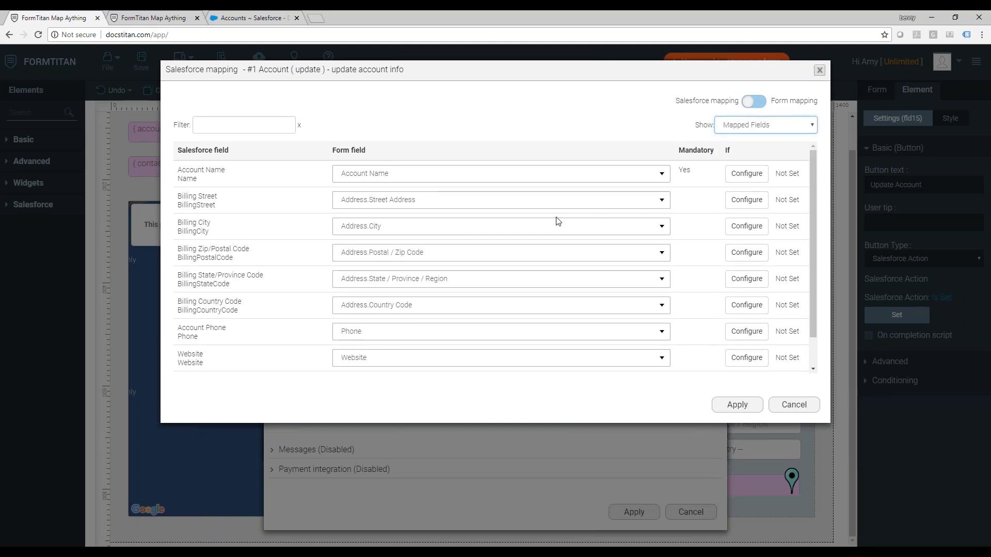
pyautogui.scroll(-3)
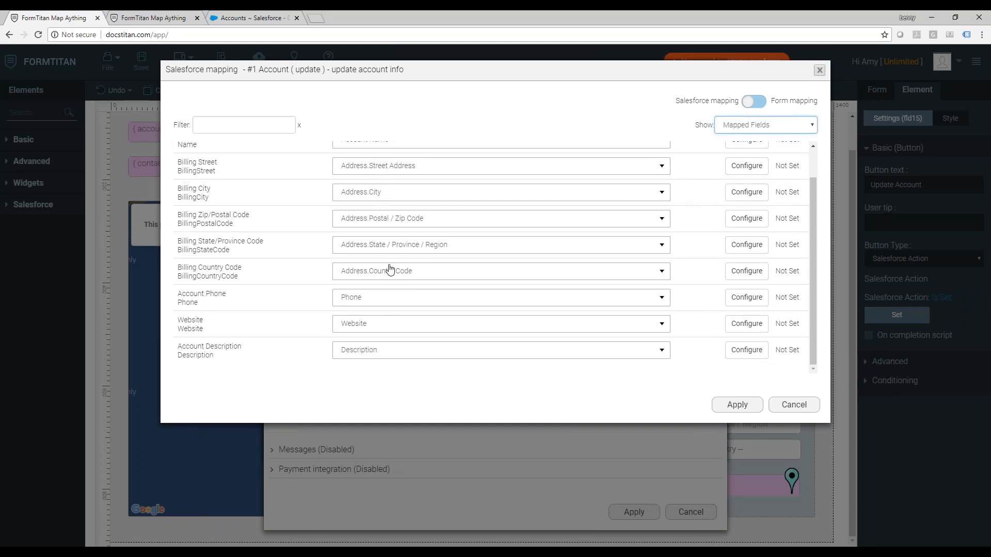
pyautogui.moveTo(737, 405)
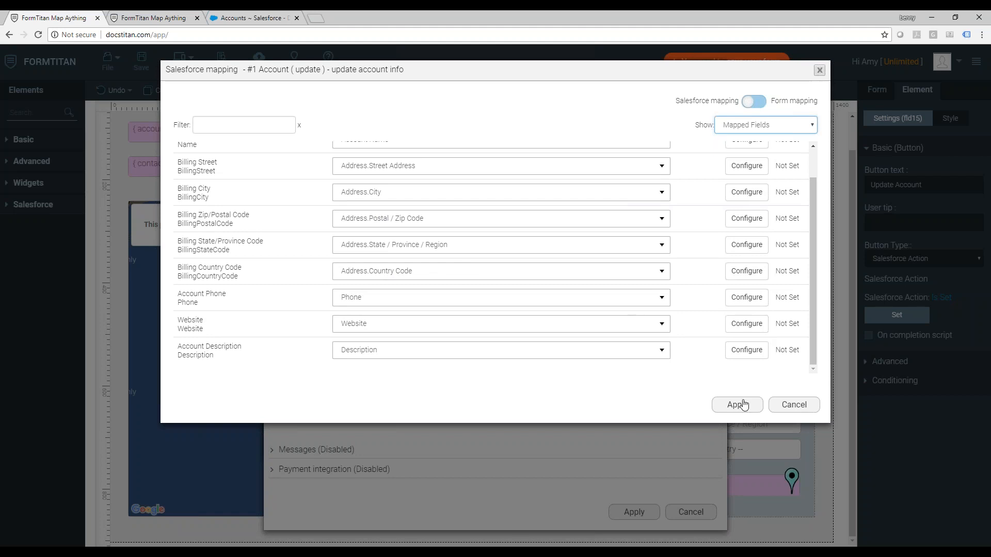
pyautogui.click(737, 404)
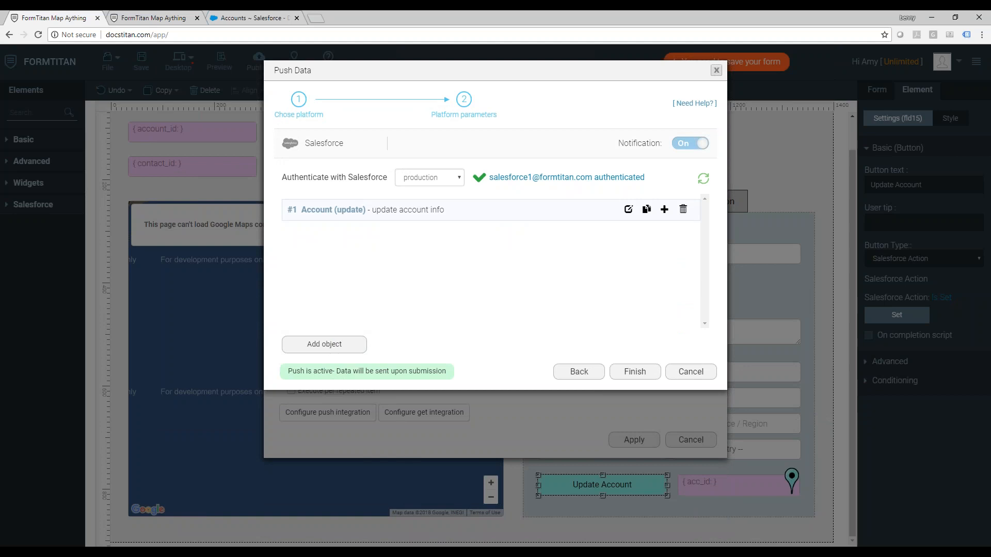
pyautogui.moveTo(422, 473)
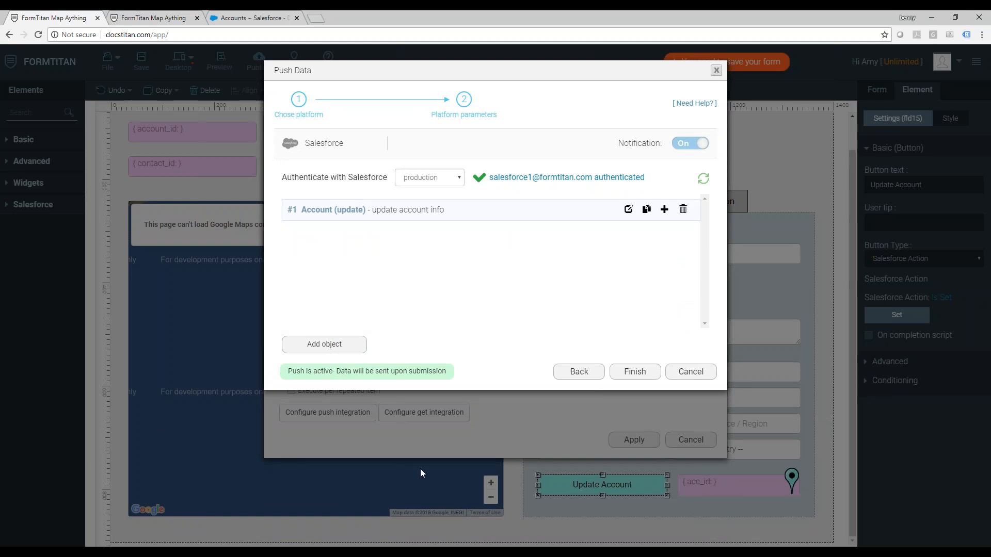